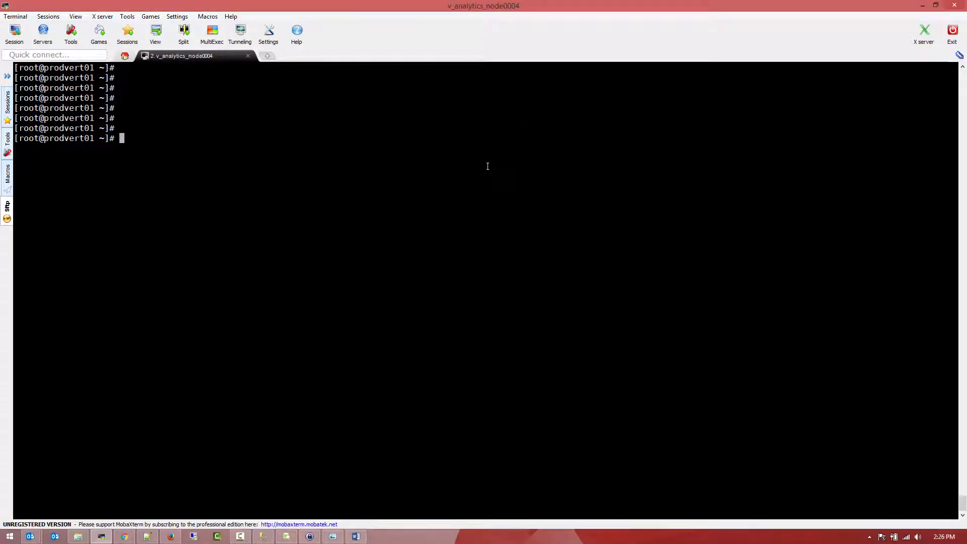
Step: List the available S3 buckets with s3cmd ls
type("s3")
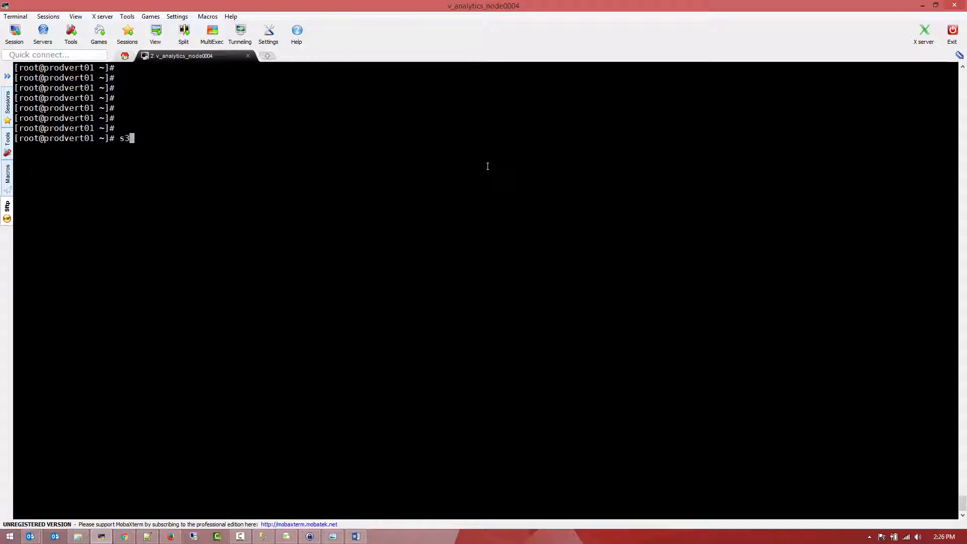
type("cmd ls")
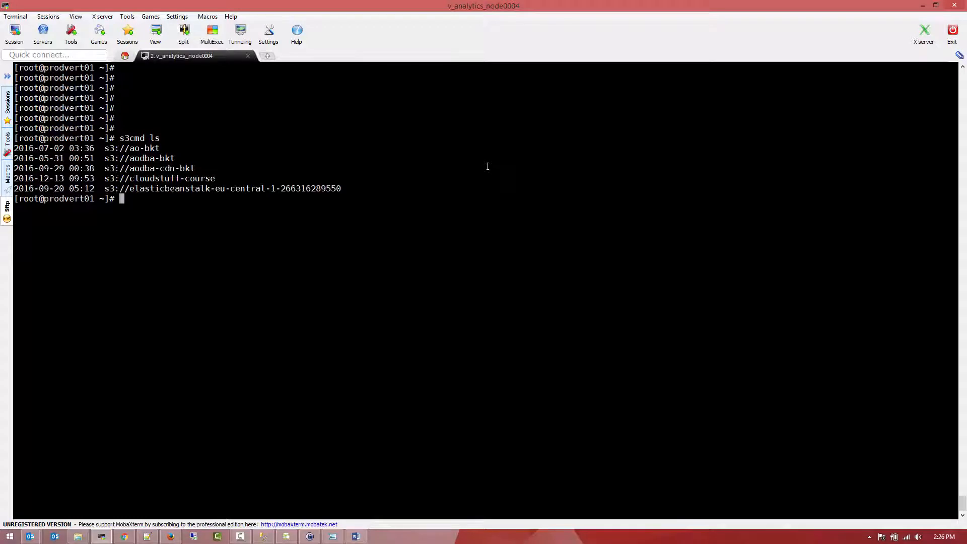
type("s3cmd ls")
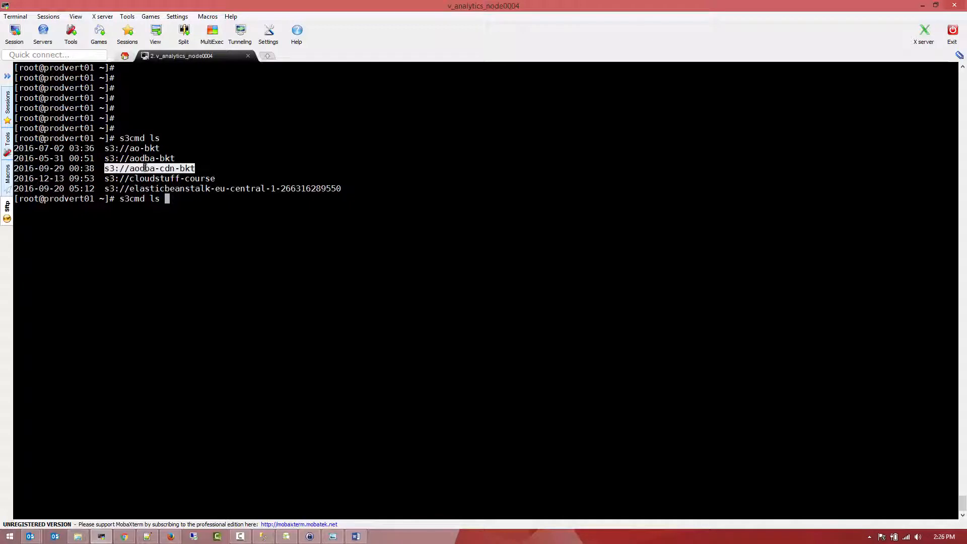
Step: List the contents of s3://aodba-cdn-bkt recursively, then clear the terminal
type("s3://aodba-cdn-bkt")
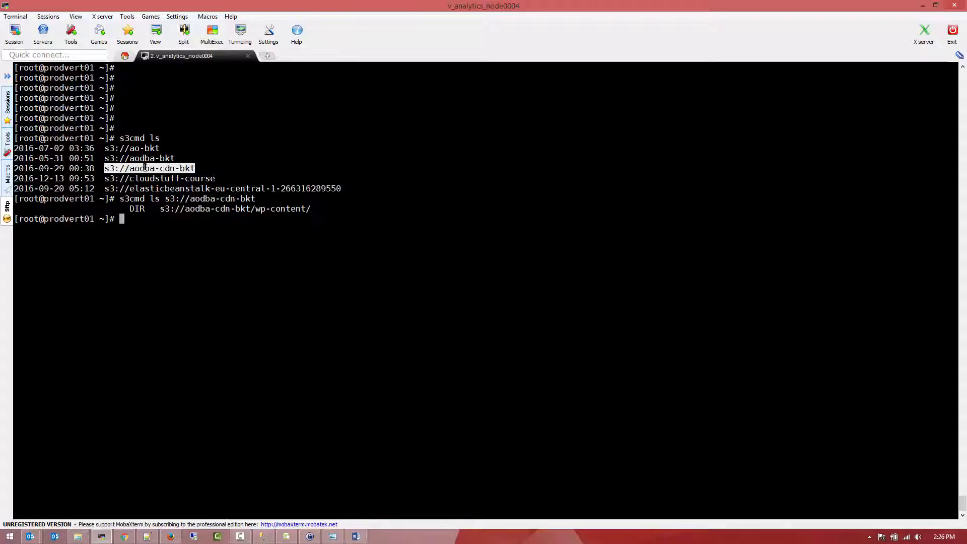
type("s3cmd ls s3://aodba-cdn-bkt --re")
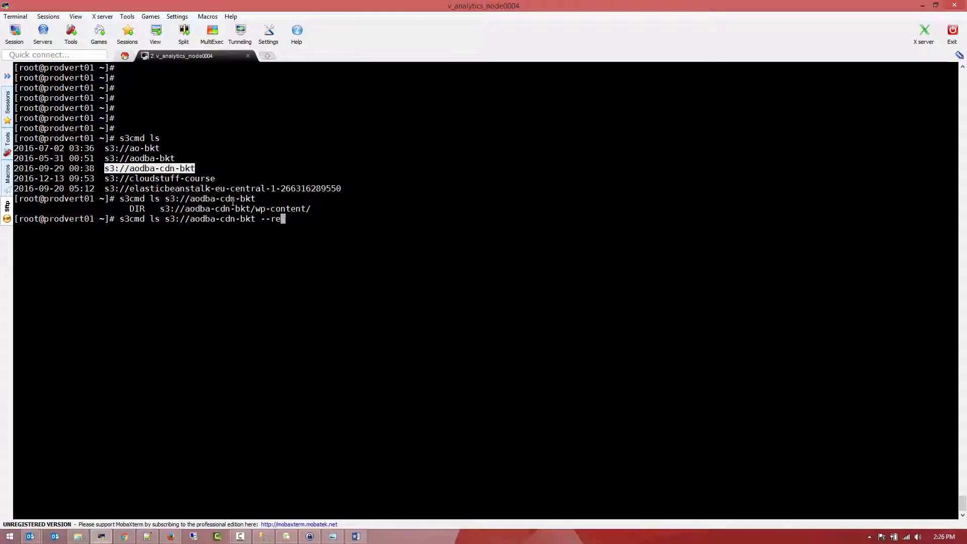
type("cursive")
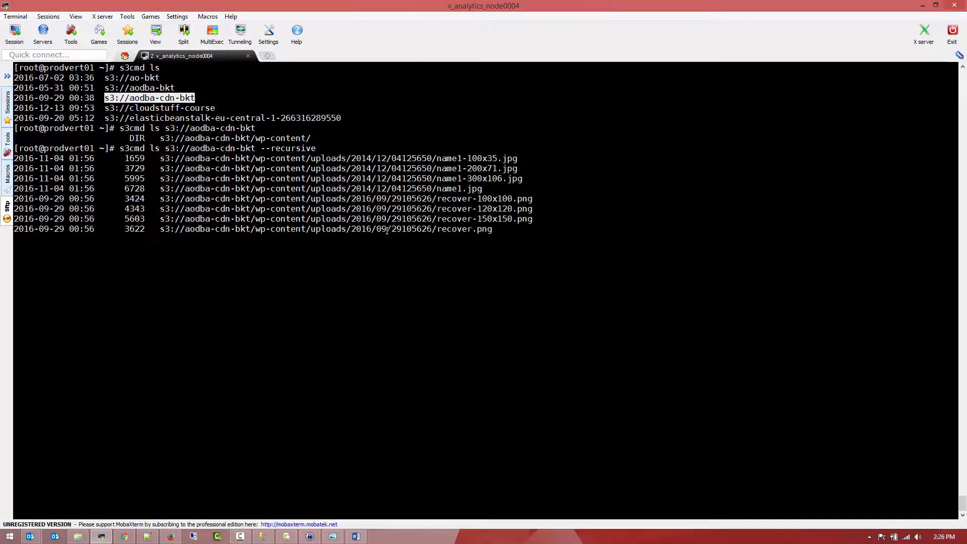
scroll("down", 3)
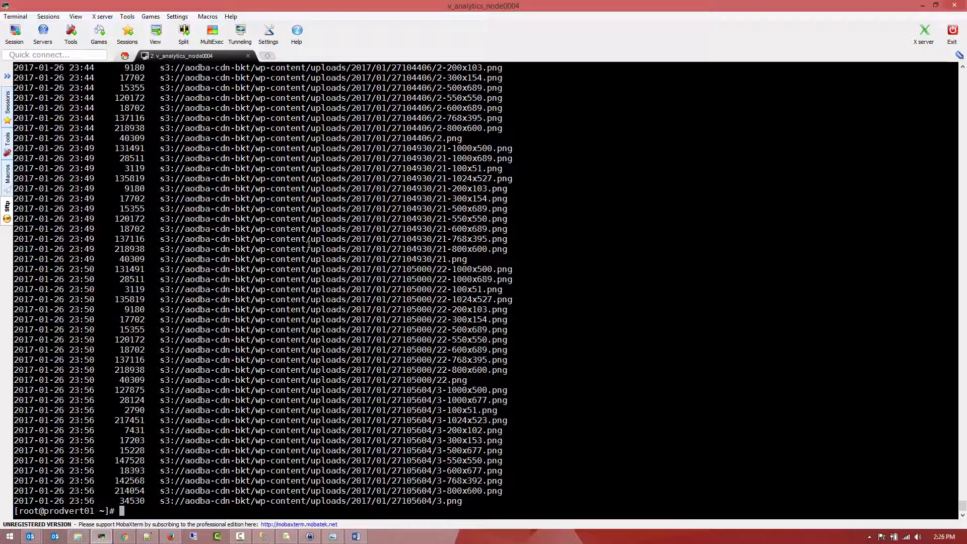
type("clear")
type("s3cmd ls s3://aodba-bkt --re")
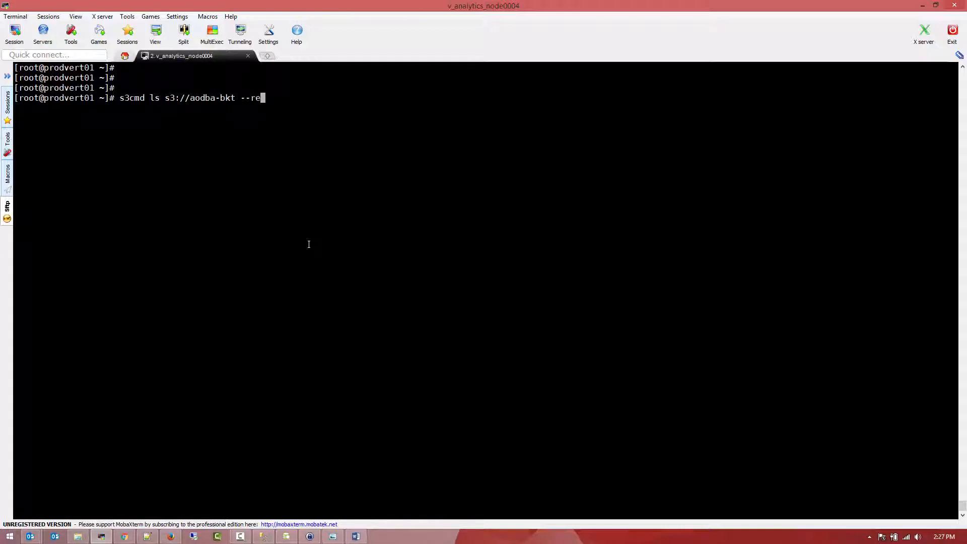
Step: Run s3cmd ls s3://aodba-bkt --recursive and scroll through the listed files
type("cu")
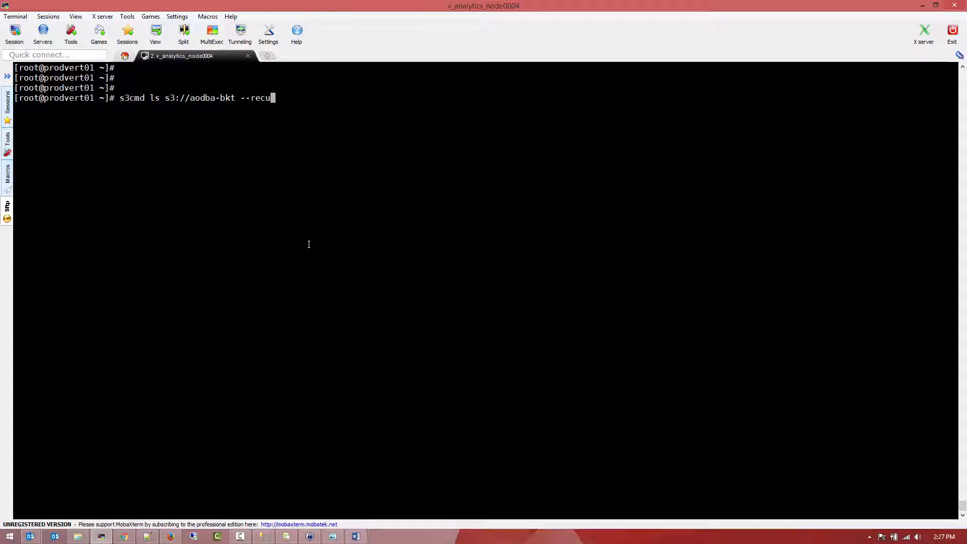
type("rsive")
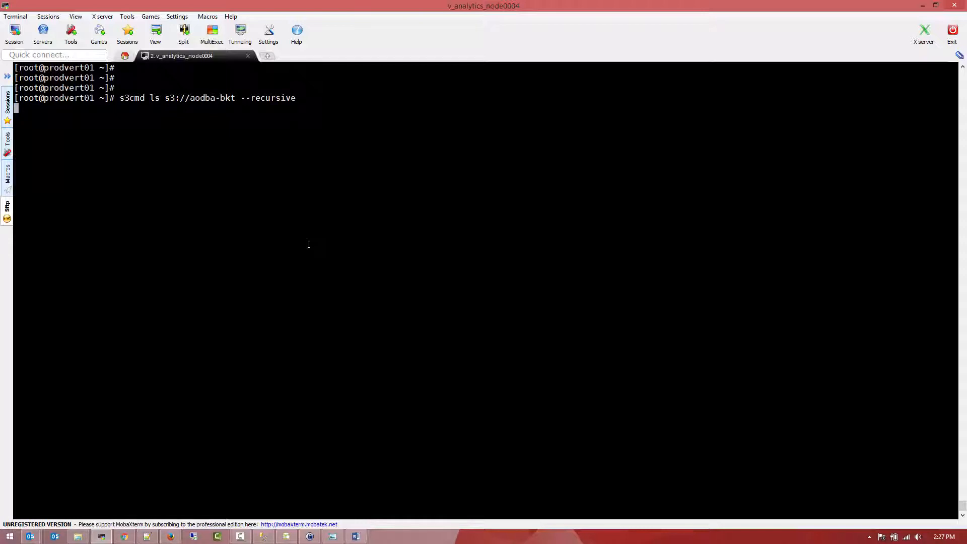
key("Return")
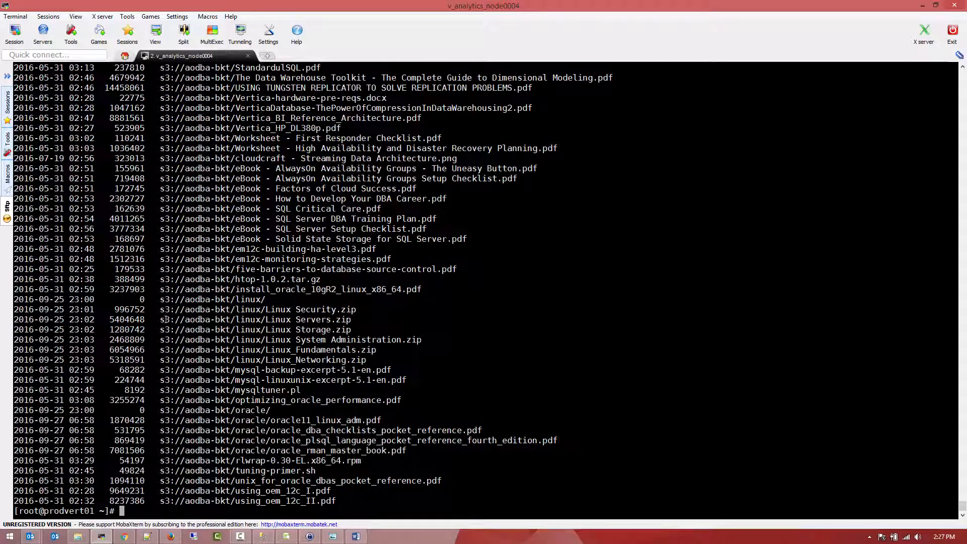
scroll("up", 3)
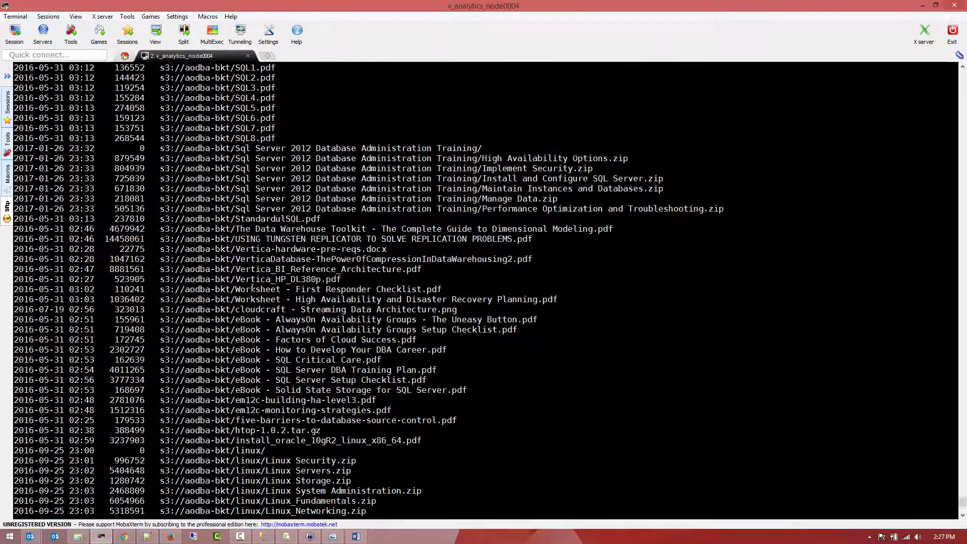
scroll("up", 3)
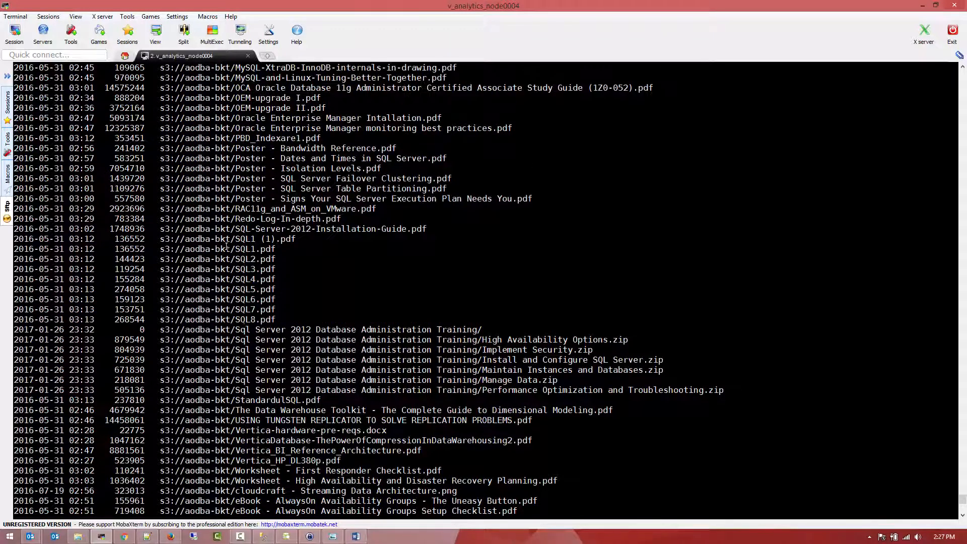
scroll("down", 3)
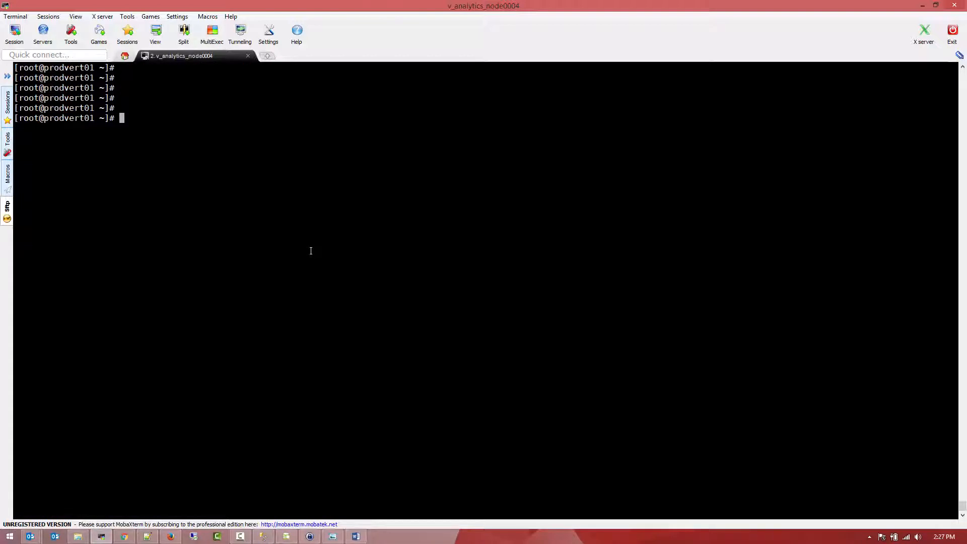
Step: Create the stage directory under /root and move into it
type("mkdir")
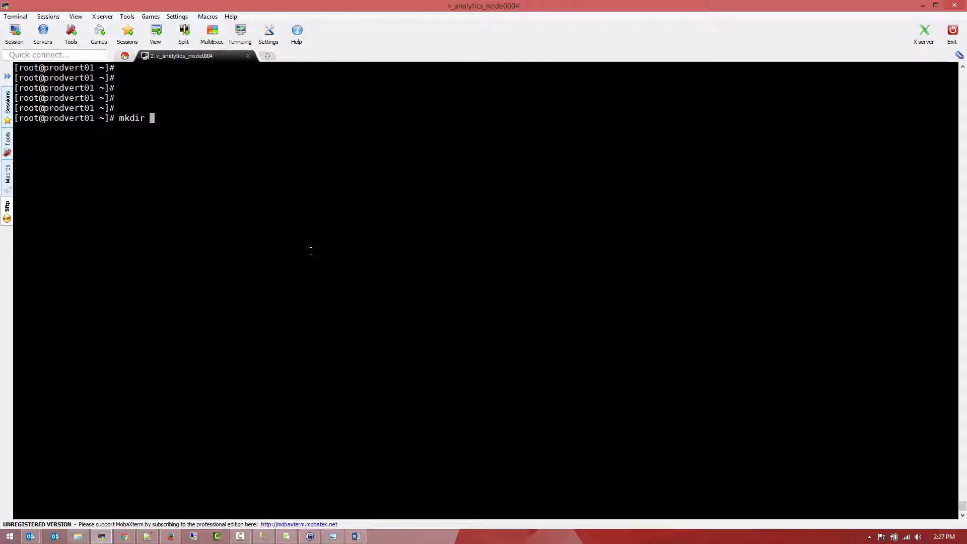
type("stage")
type("pwd")
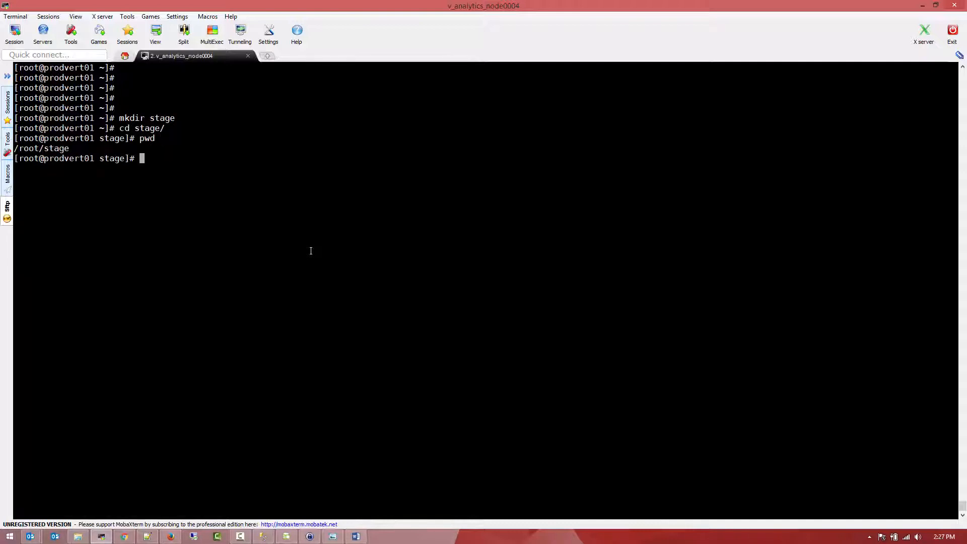
Step: Download s3://aodba-bkt/SQL1.pdf into /root/stage with s3cmd get
type("s3")
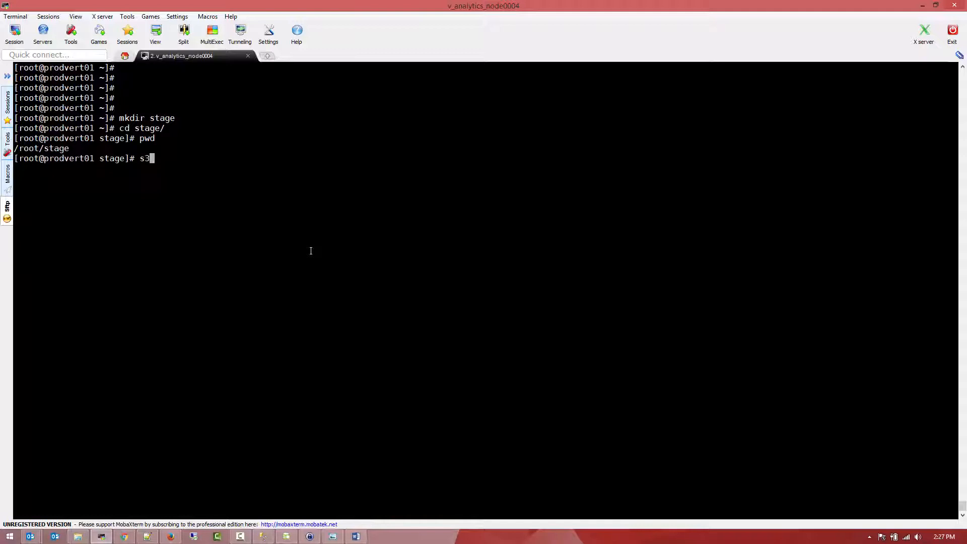
type("cmd get")
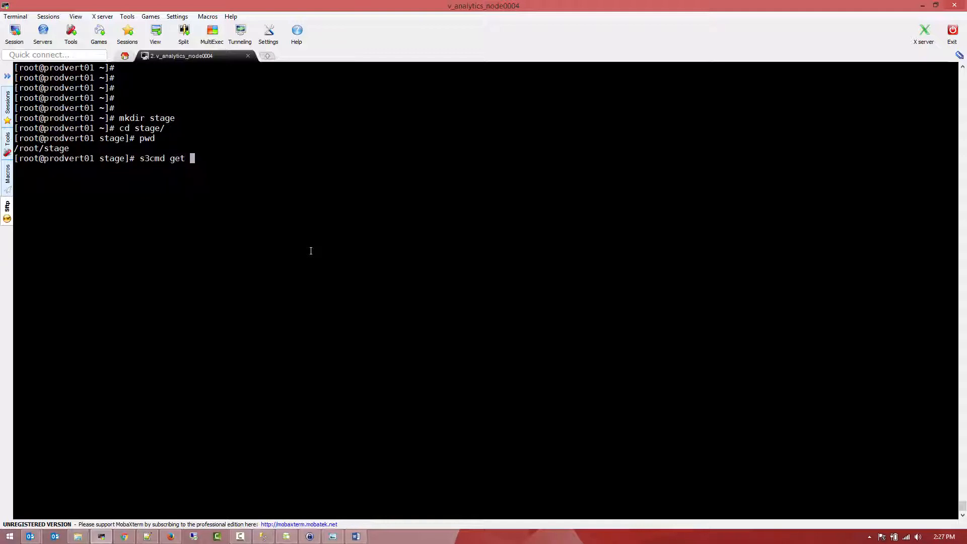
type("s3://aodba-bkt/SQL1.pdf")
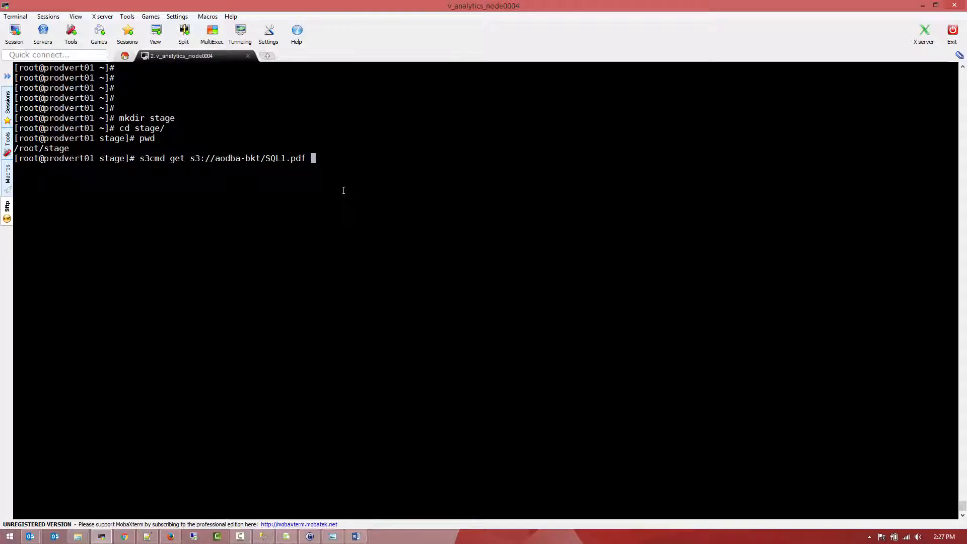
type("/root/stage/")
type("ll")
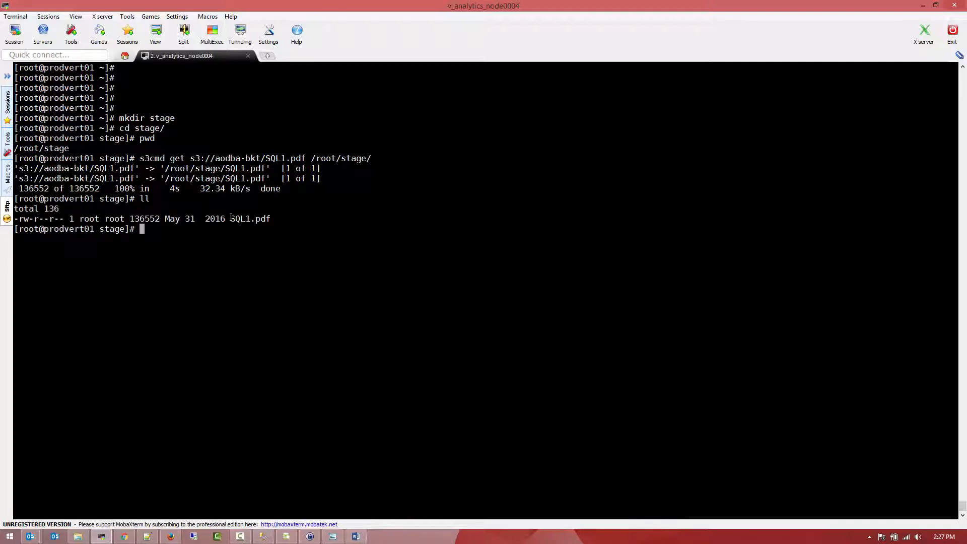
mouse_move(314, 217)
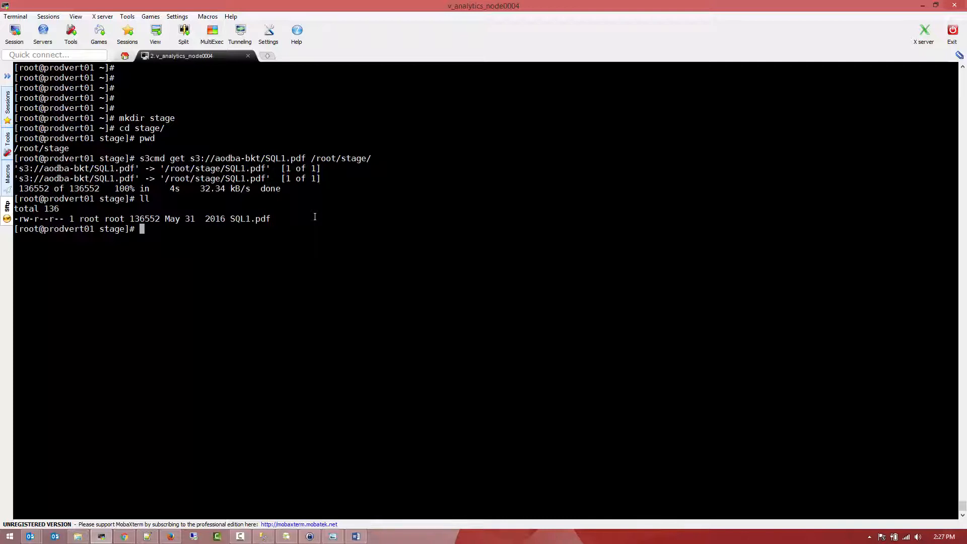
Step: Remove SQL1.pdf, then download s3://aodba-bkt/ recursively into /root/stage/ and review the listing
type("rm -rf SQL1.pdf")
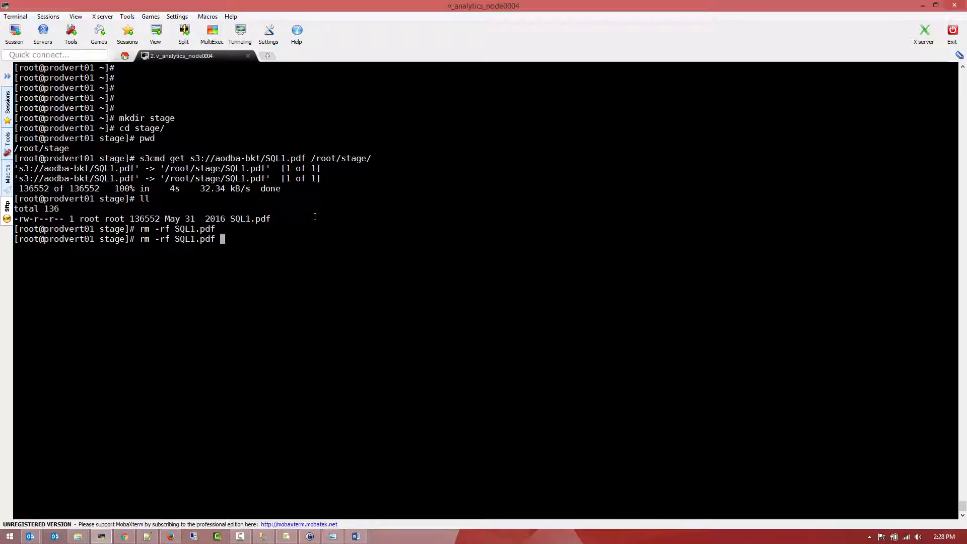
type("s3cmd get s3://aodba-bkt/SQL1.pdf /root/stage/")
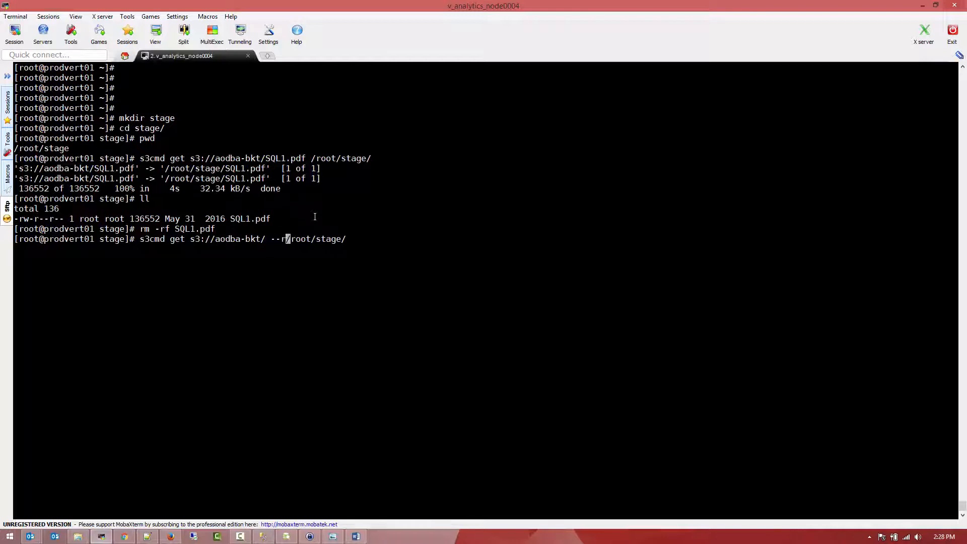
type("ecursive")
type("ls -ltr")
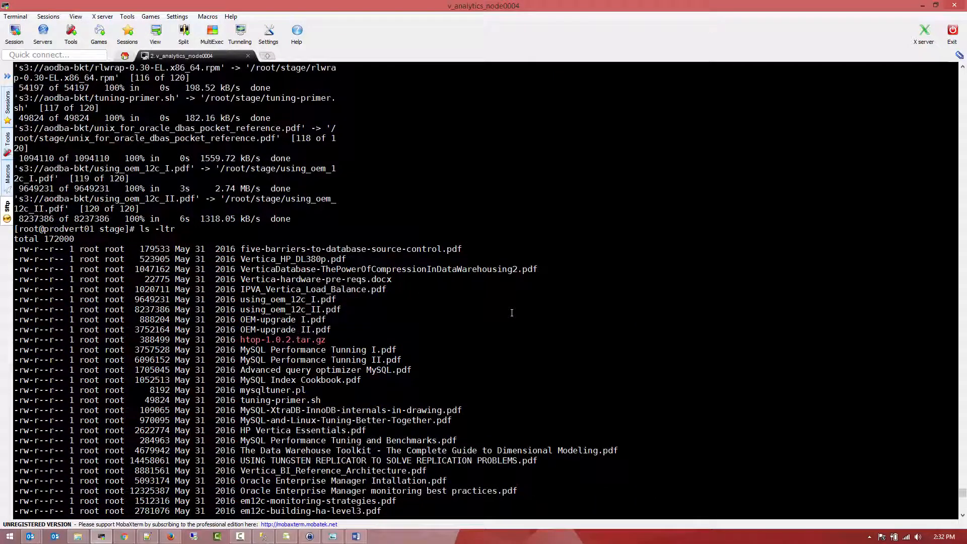
scroll("down", 3)
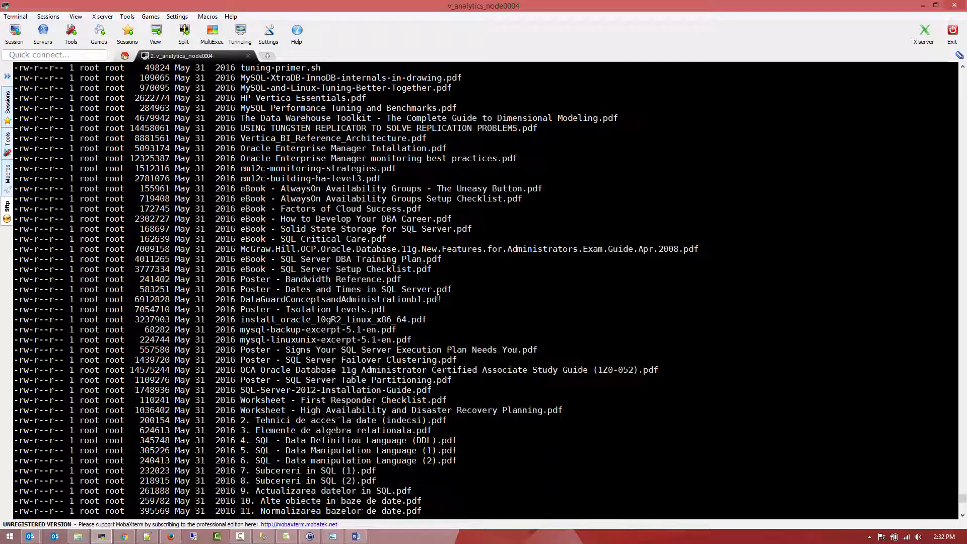
scroll("down", 3)
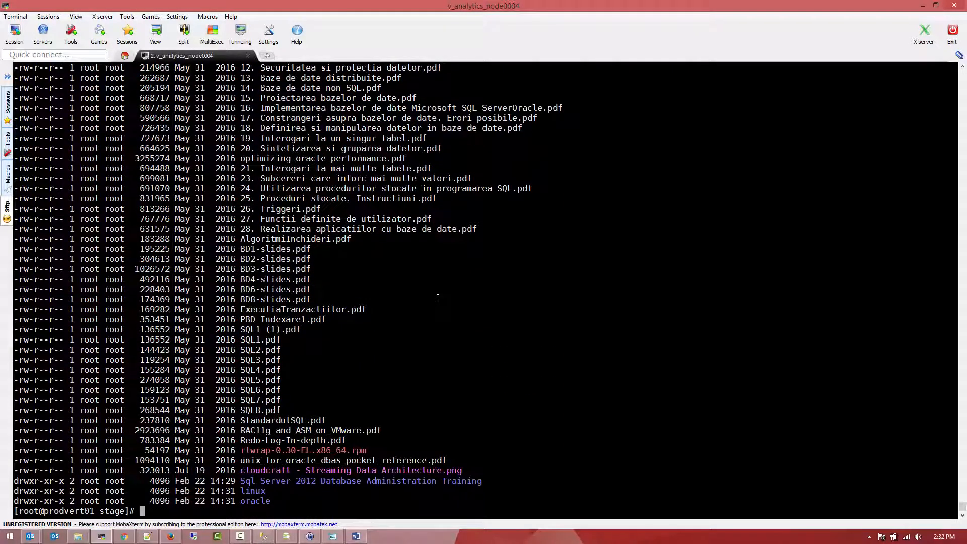